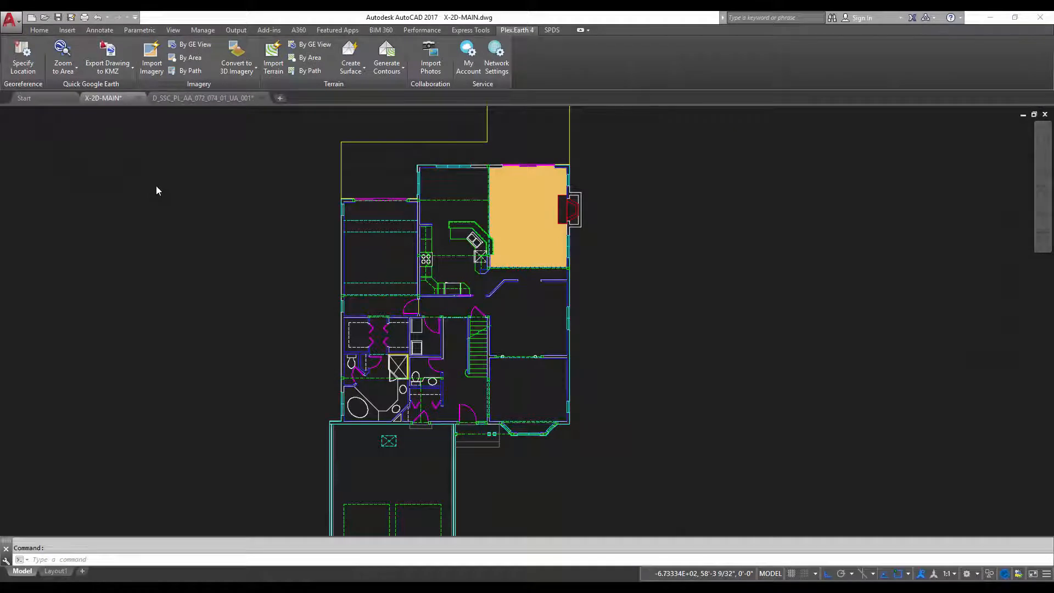
mouse_move(236, 203)
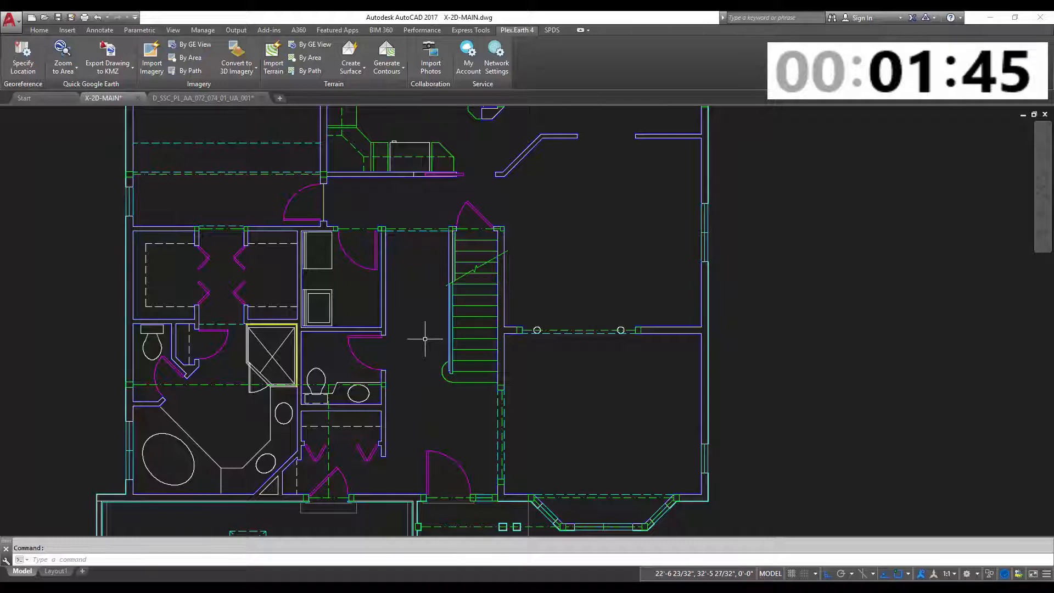
mouse_move(431, 333)
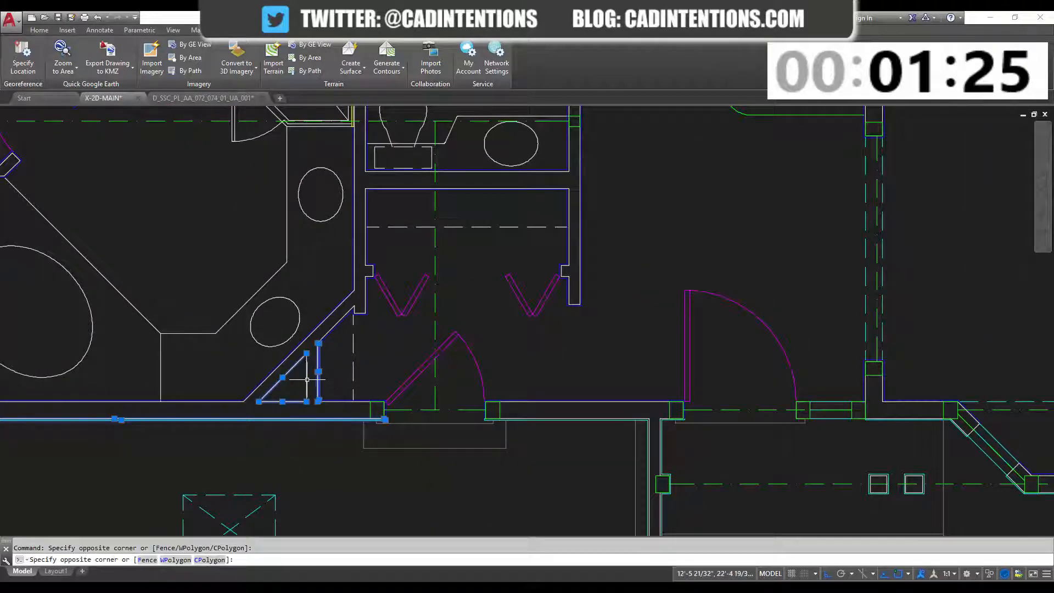
Step: Use Select Similar on the bathroom wall to gather all matching wall lines
right_click(308, 380)
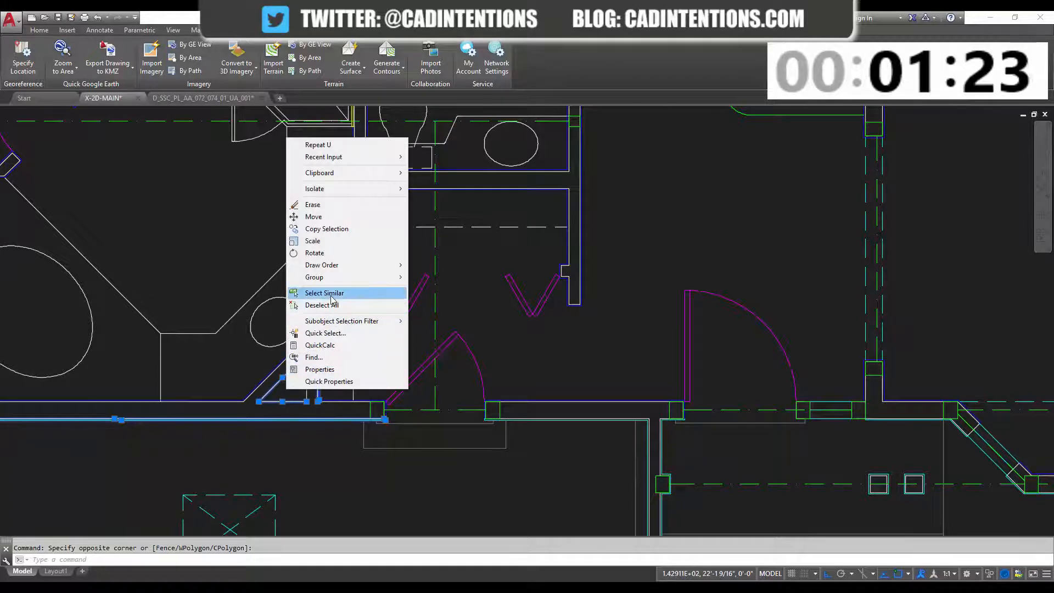
click(324, 293)
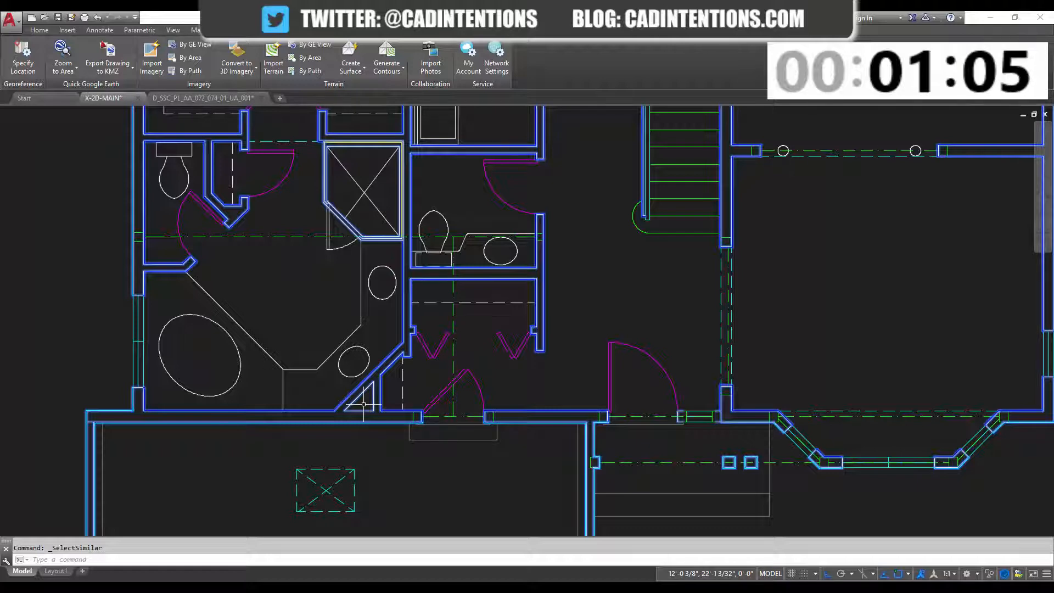
Step: Isolate the selected wall lines so only the walls remain visible
right_click(363, 404)
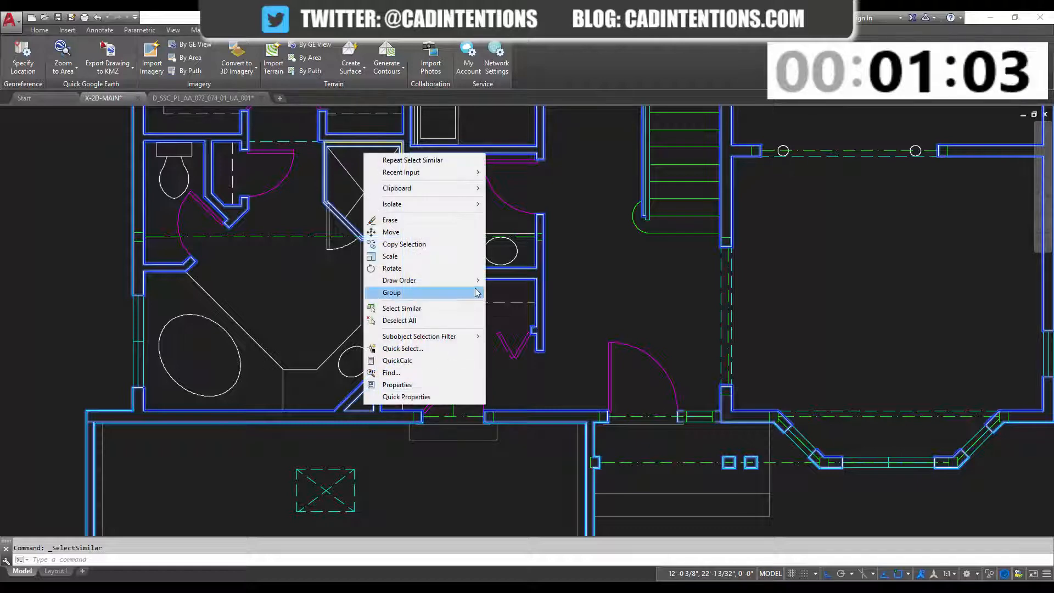
mouse_move(392, 204)
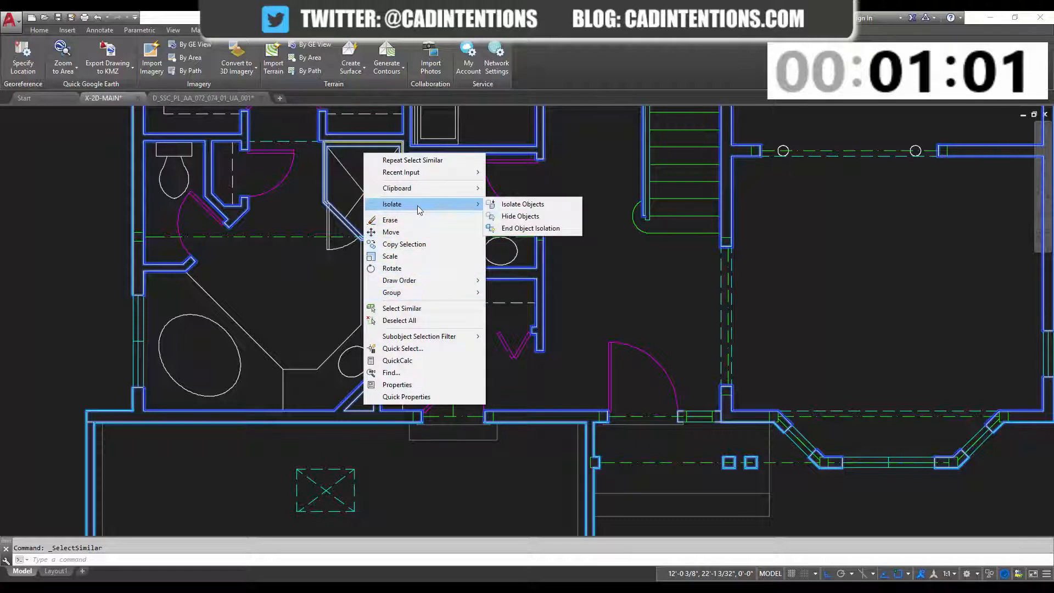
mouse_move(540, 210)
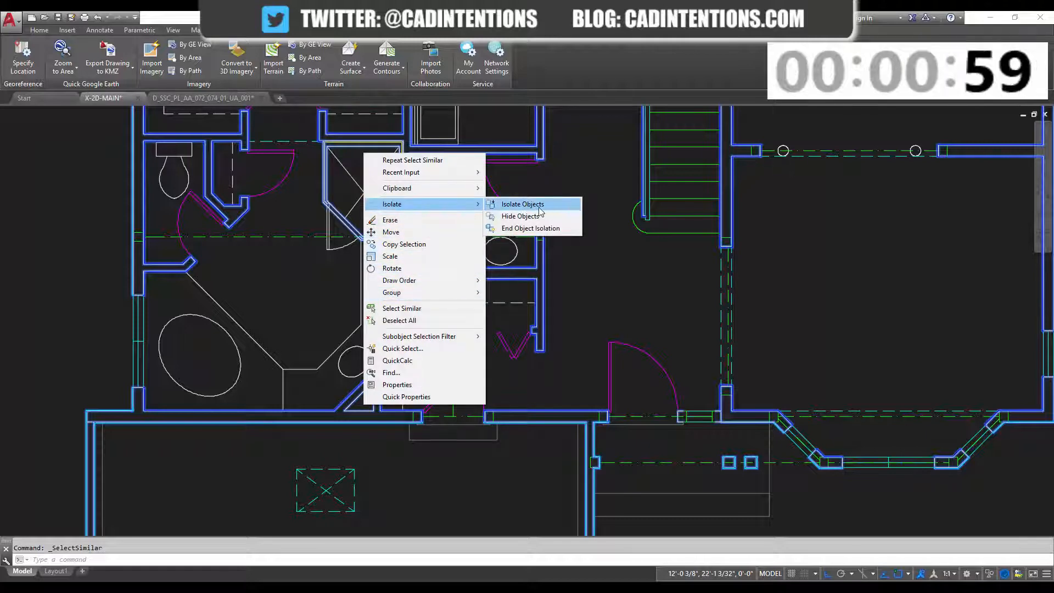
click(522, 204)
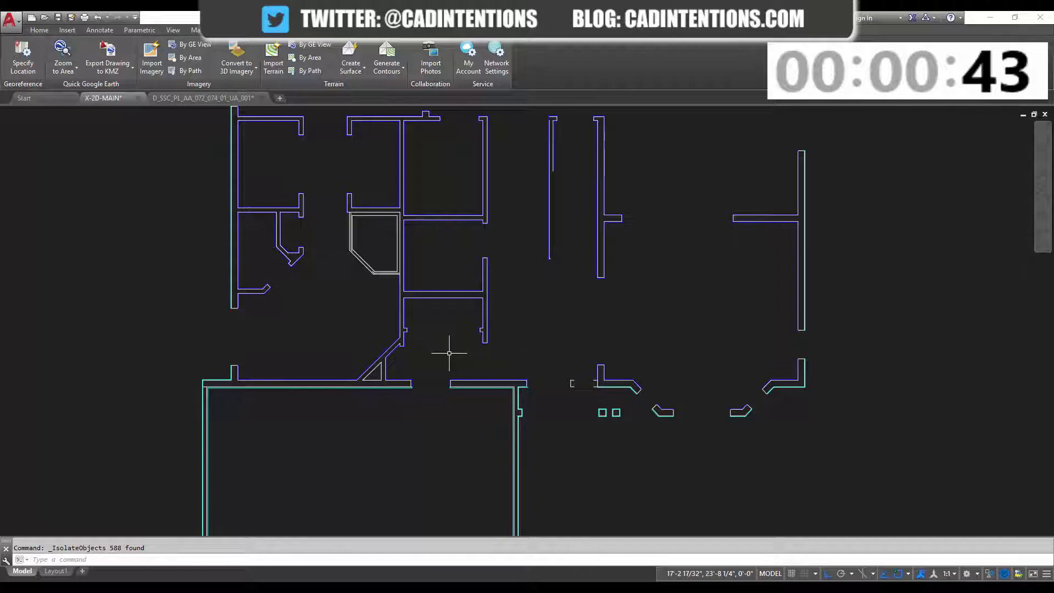
Step: Draw a short L-shaped polyline left of the angled wall with PL
text(pl)
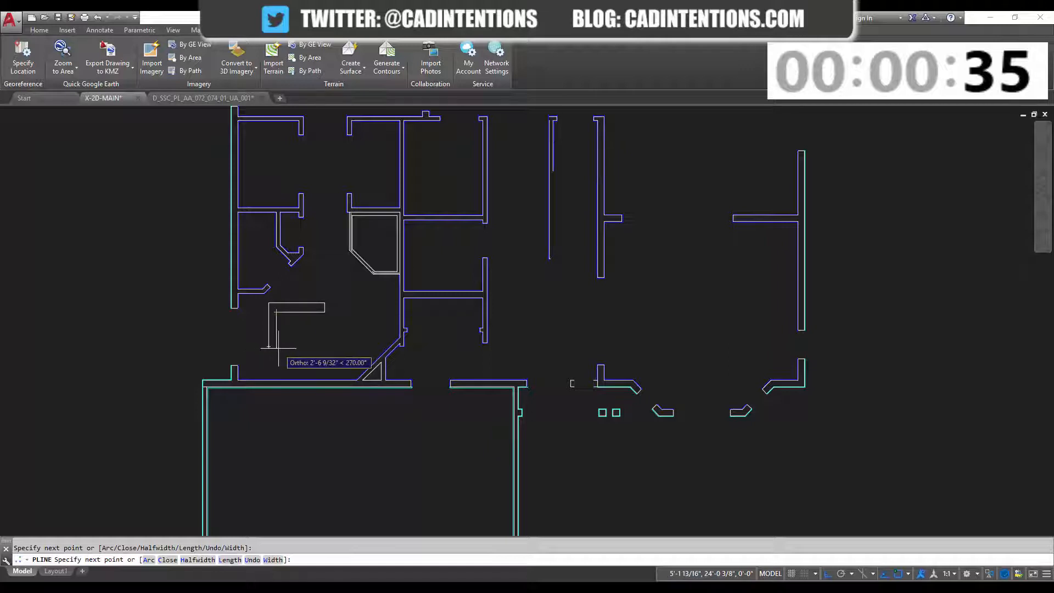
key(Escape)
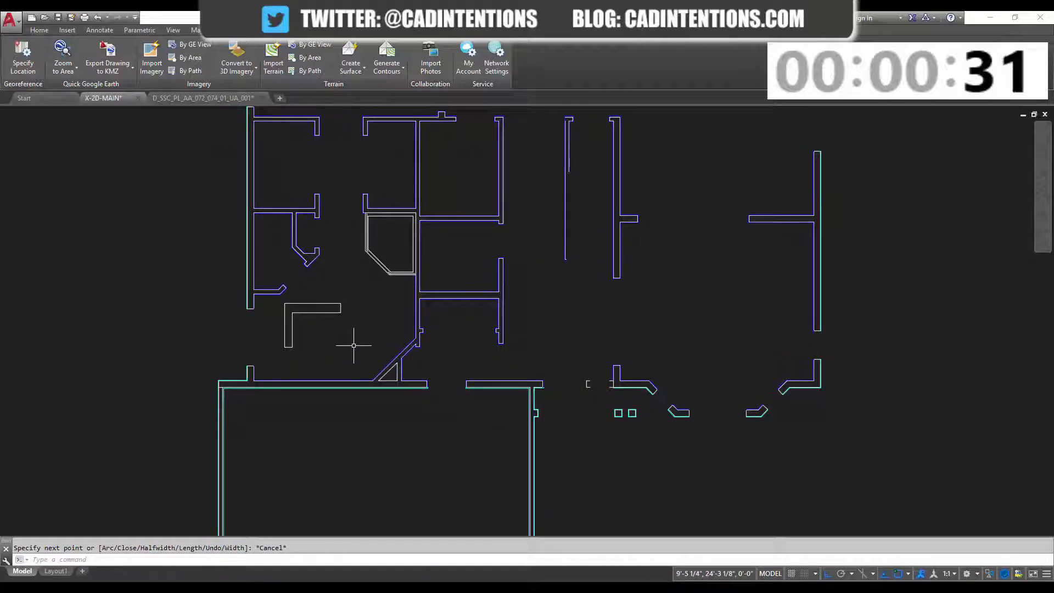
mouse_move(368, 344)
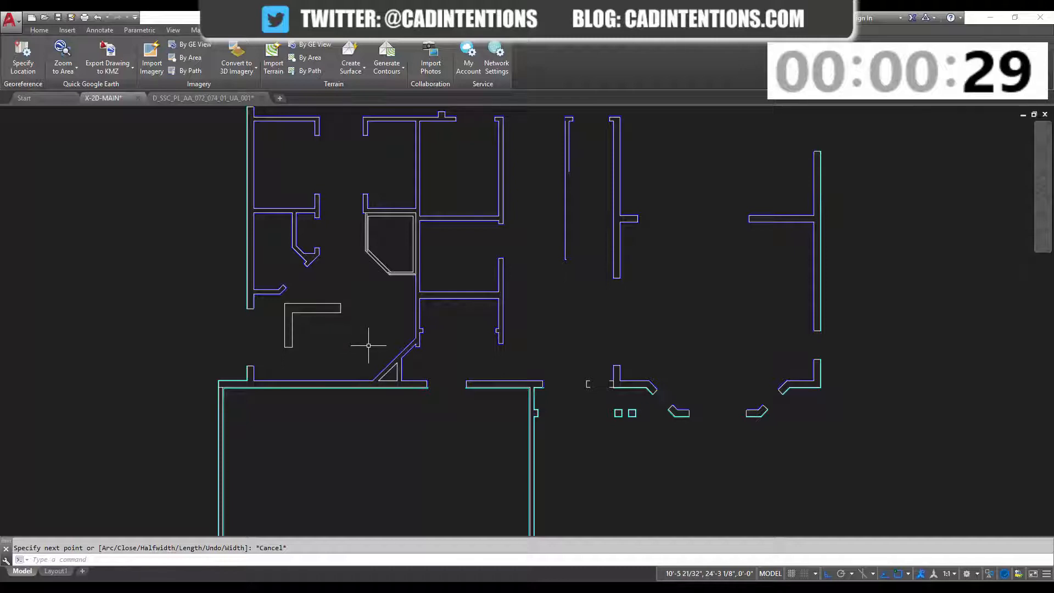
Step: End object isolation to show all hidden floor plan objects again
right_click(368, 345)
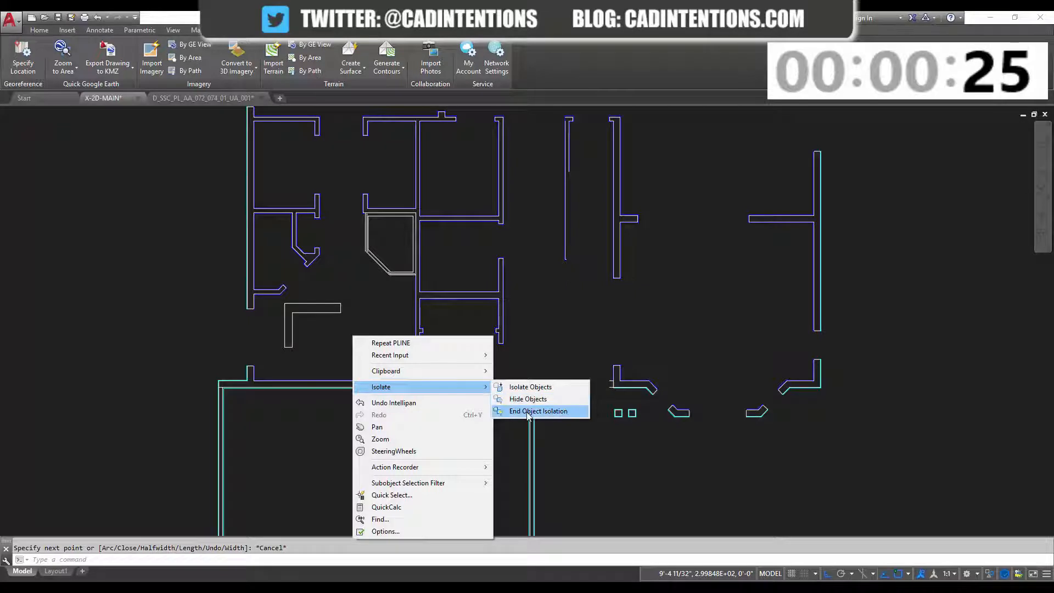
click(538, 411)
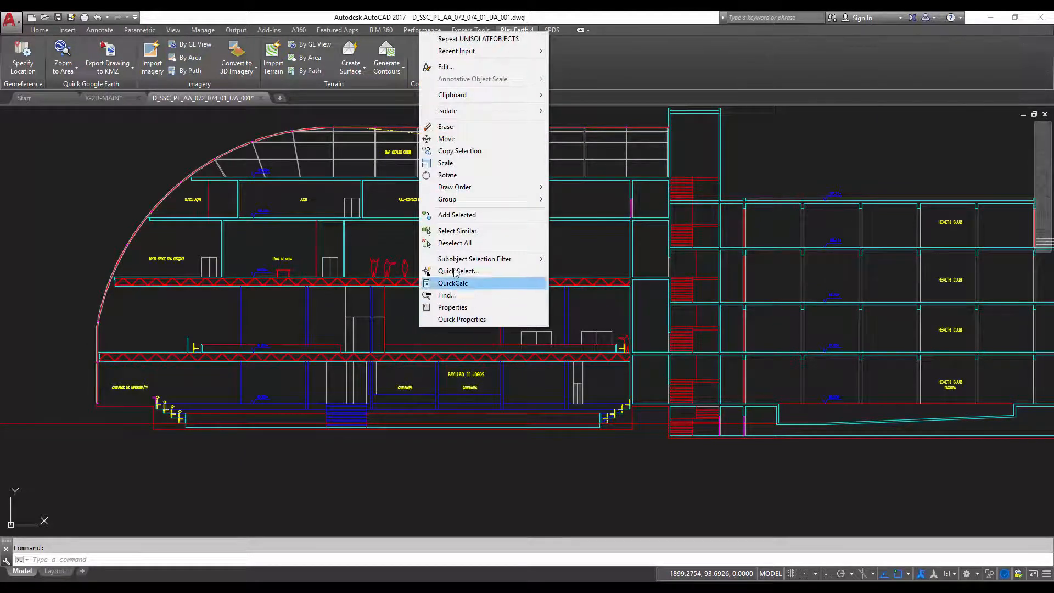
Step: Select a section text label and gather all matching labels via Select Similar
click(457, 231)
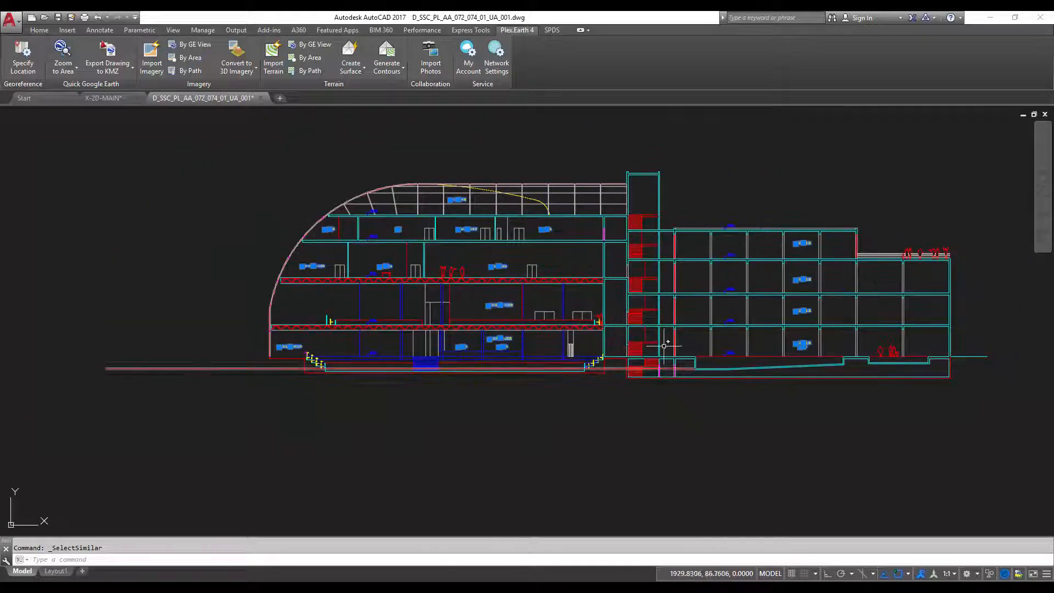
right_click(665, 345)
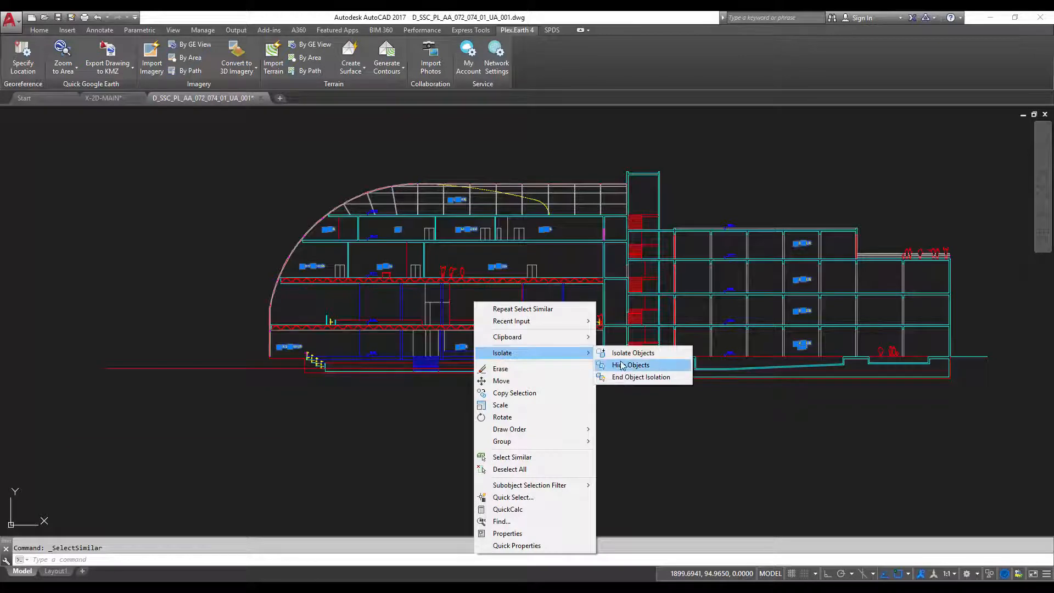
Step: Hide the selected text labels using Isolate > Hide Objects
click(631, 365)
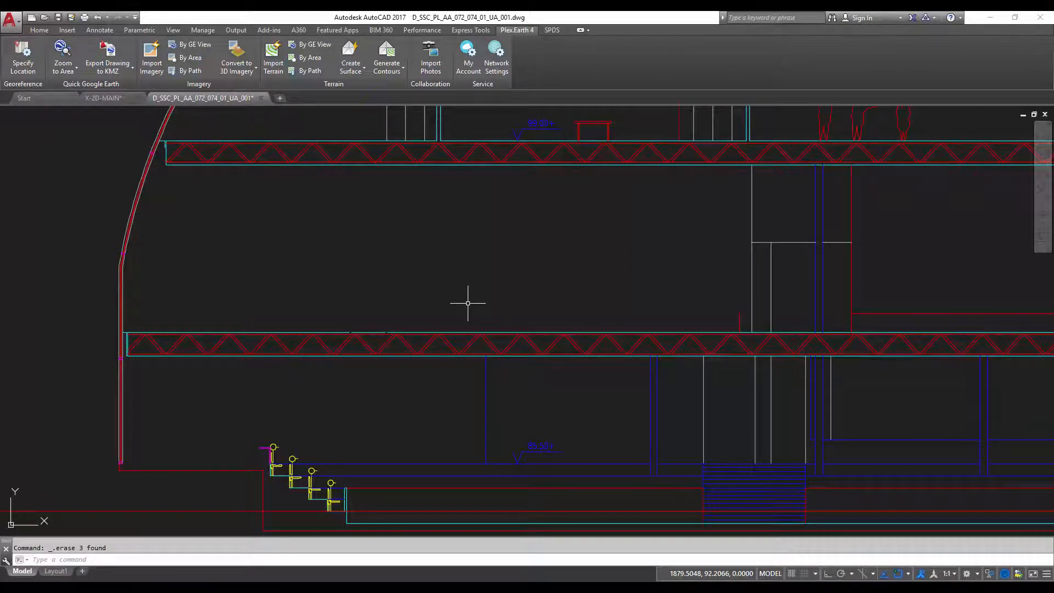
mouse_move(444, 314)
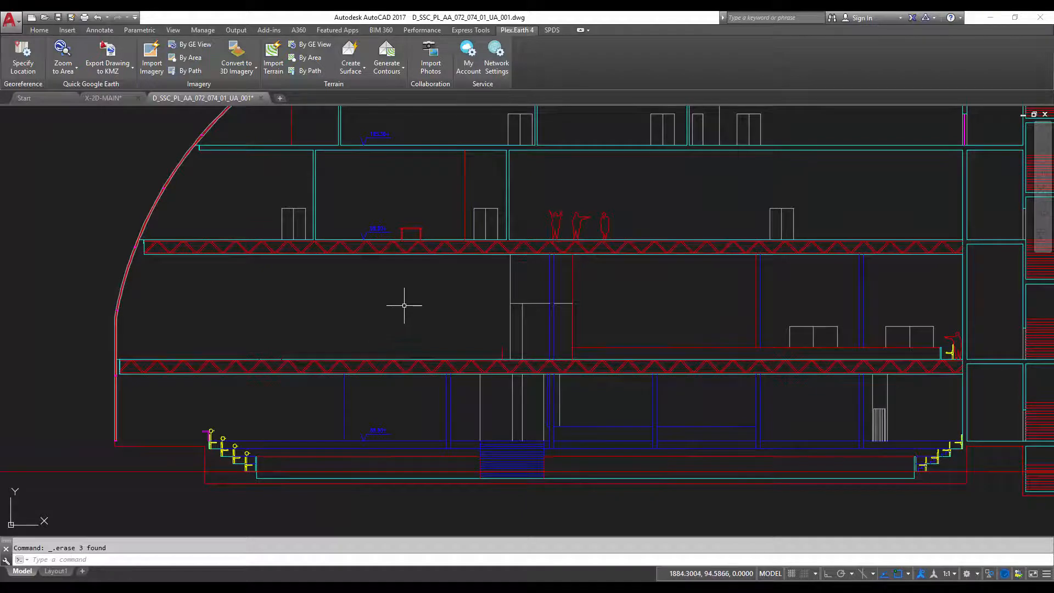
Step: End object isolation to bring back the 86 hidden objects, including text labels
right_click(403, 306)
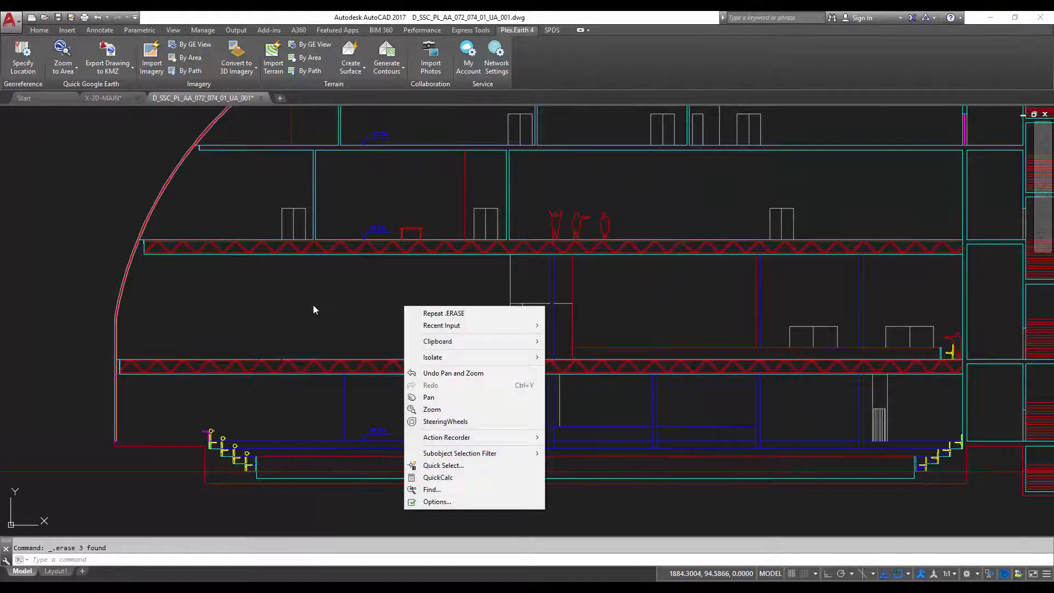
mouse_move(343, 311)
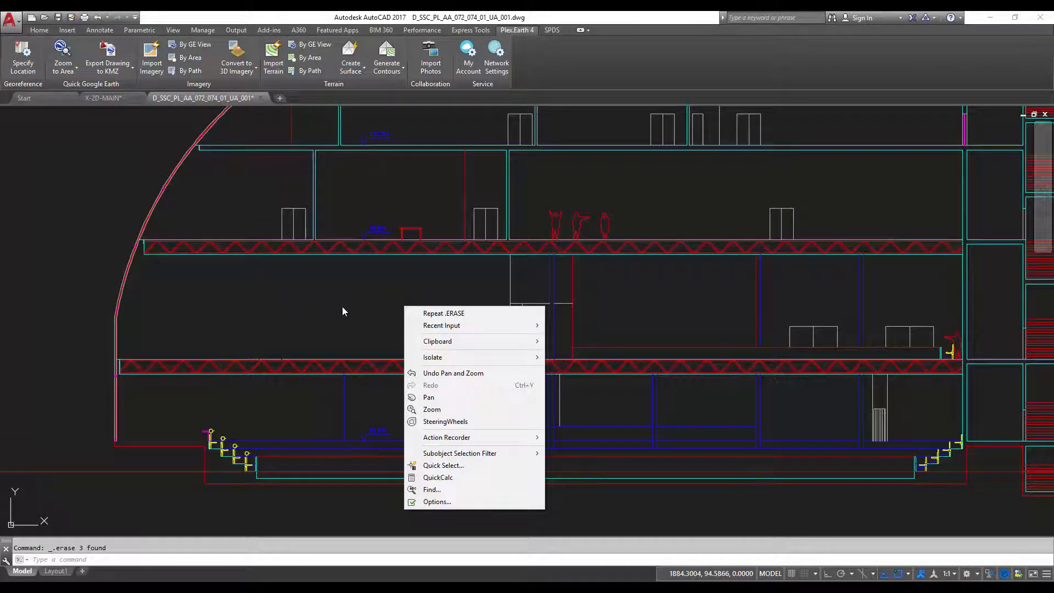
mouse_move(432, 357)
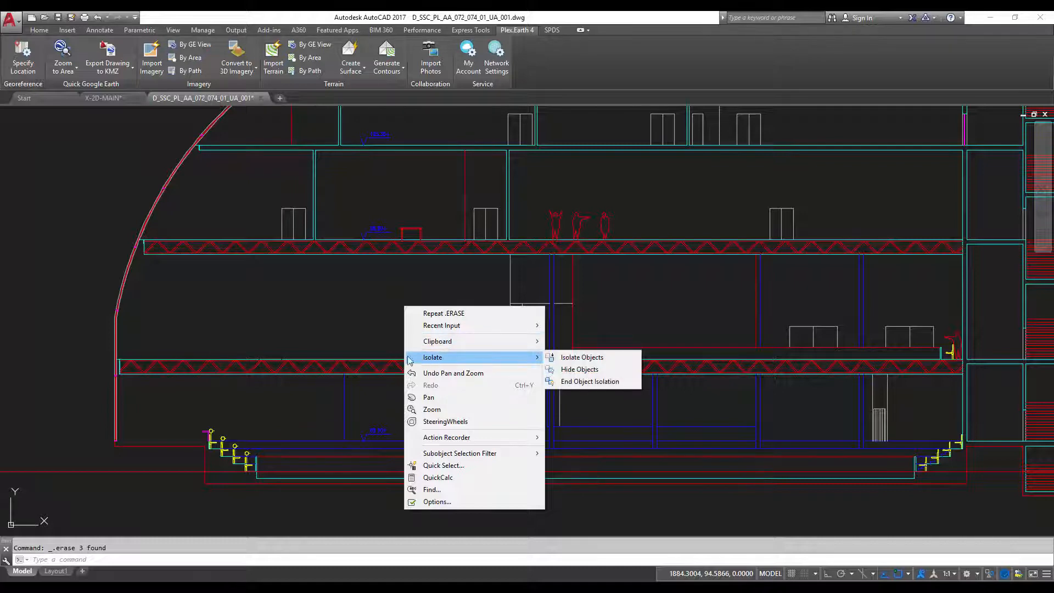
mouse_move(590, 381)
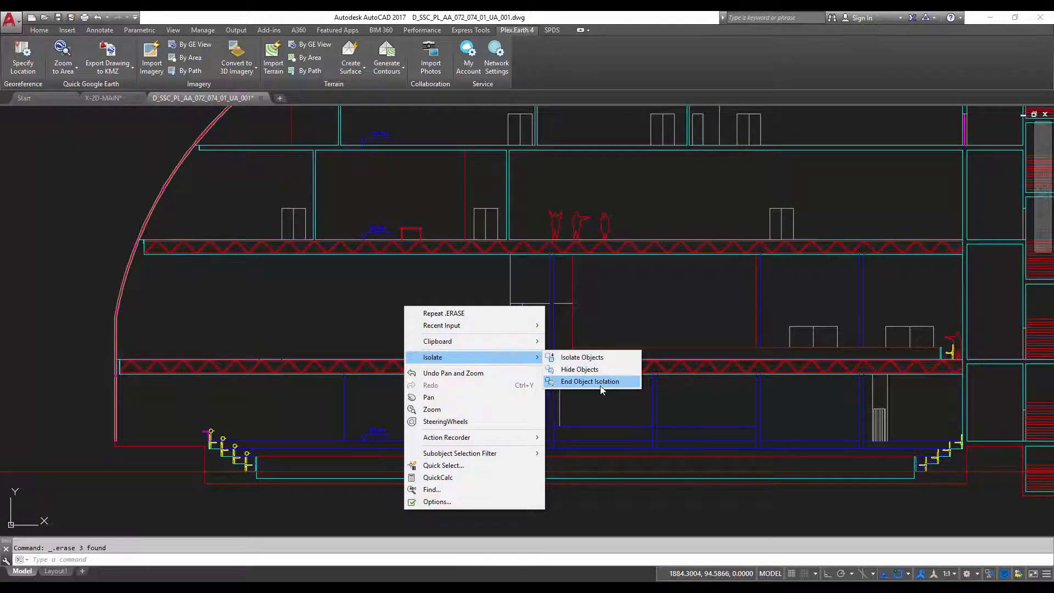
click(589, 381)
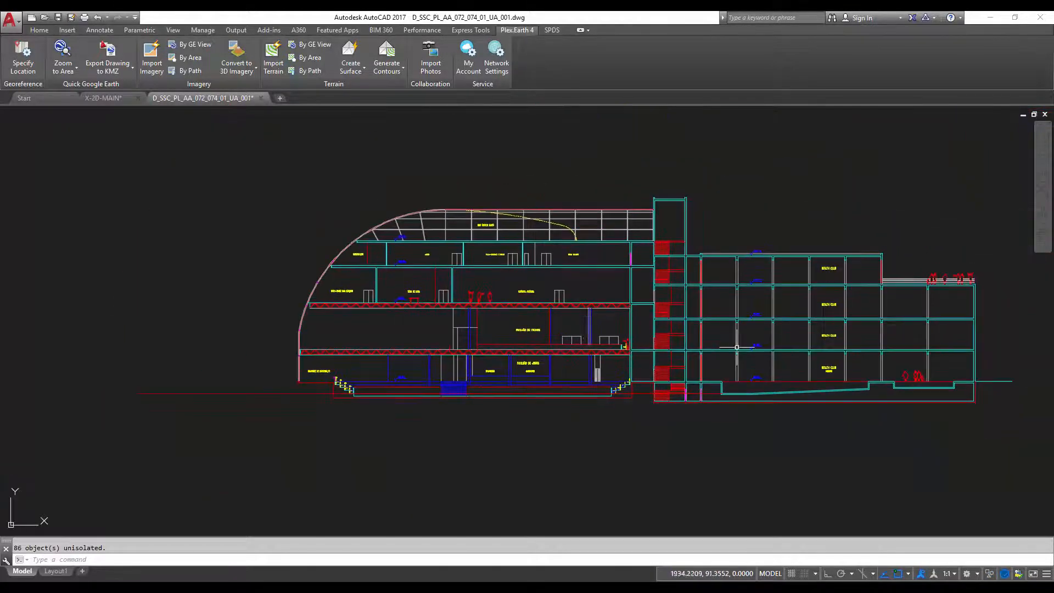
mouse_move(570, 309)
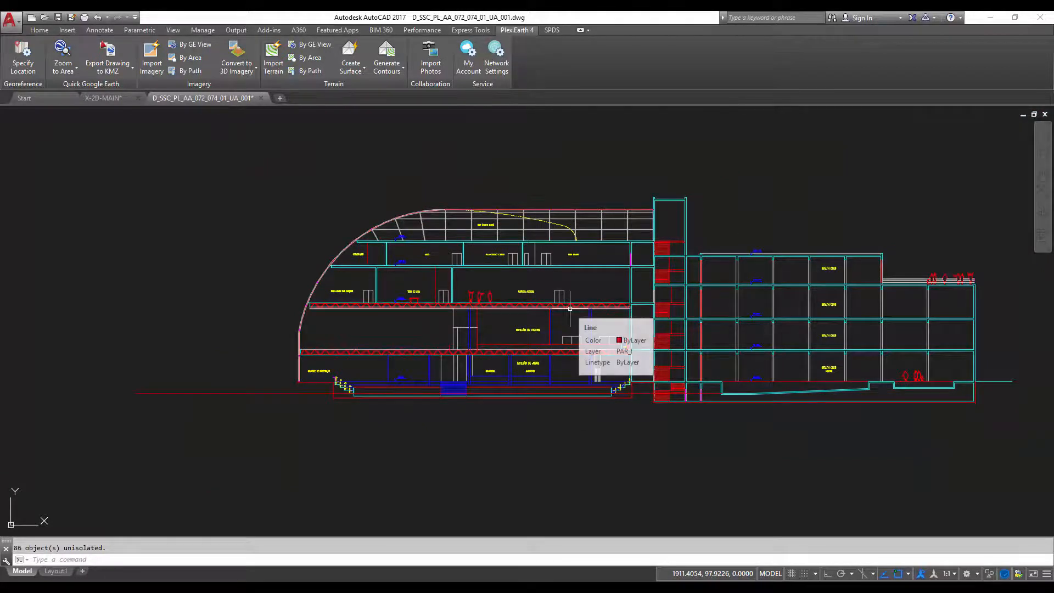